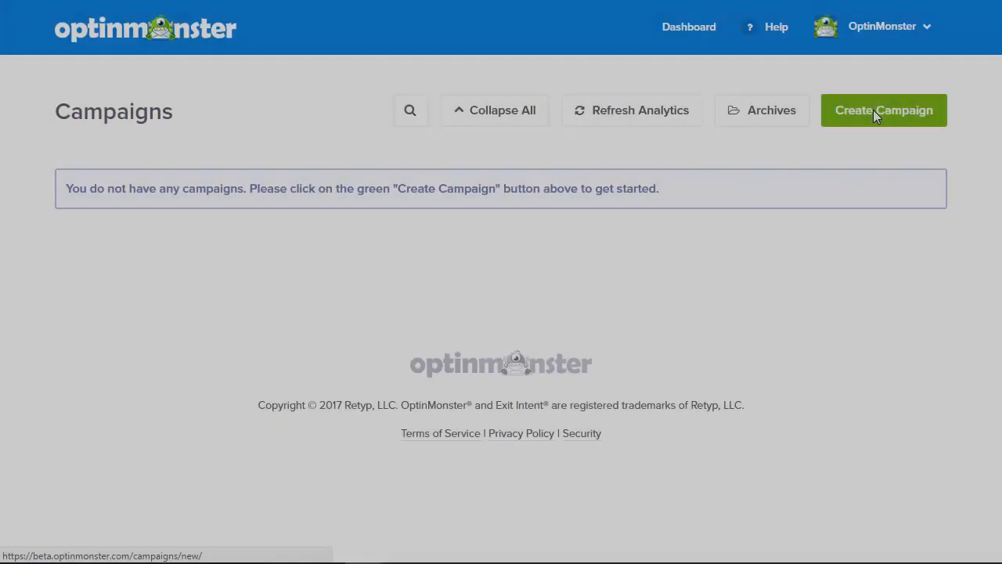
Start a new campaign and name it 'Campaign Schedulin' so far.
left_click(884, 109)
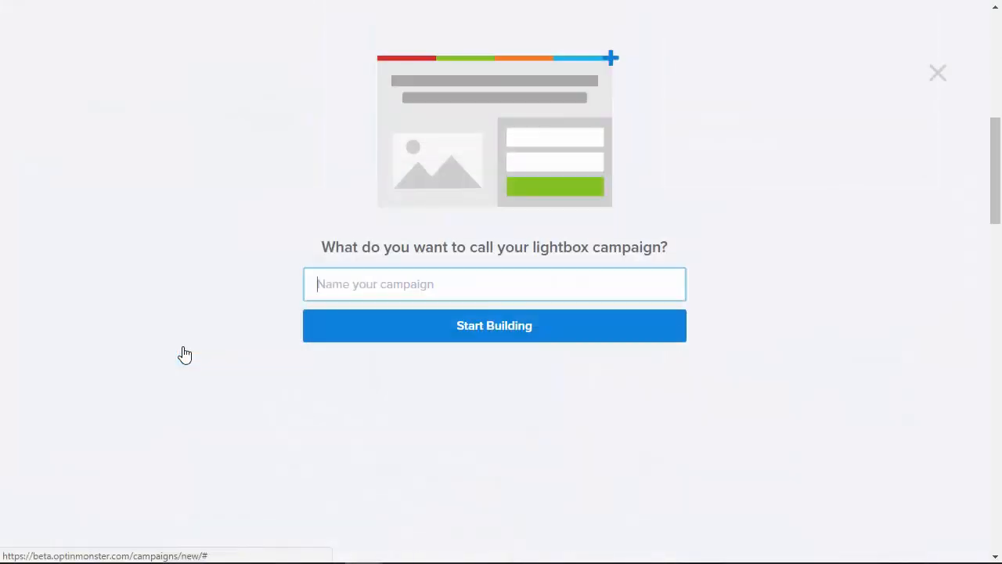
type("Campaign Schedulin")
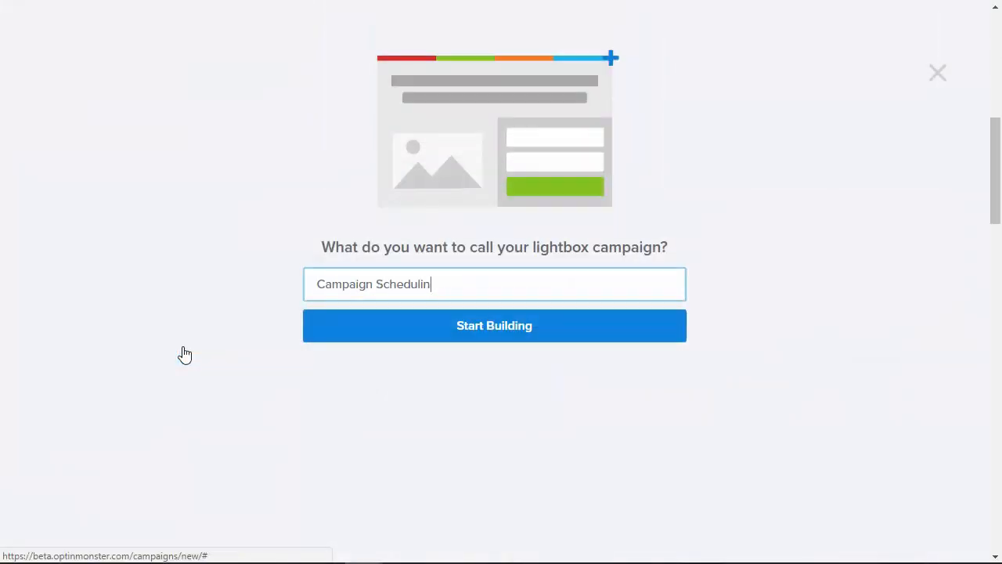
Build the campaign and replace the 'Free Download Today Only' headline with 'Halloween Special'.
left_click(495, 326)
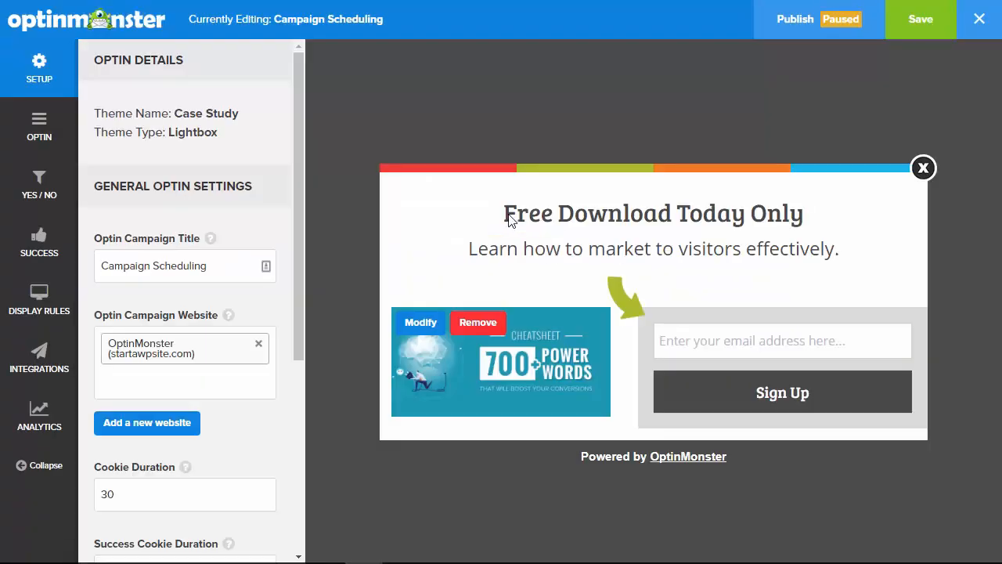
double_click(652, 213)
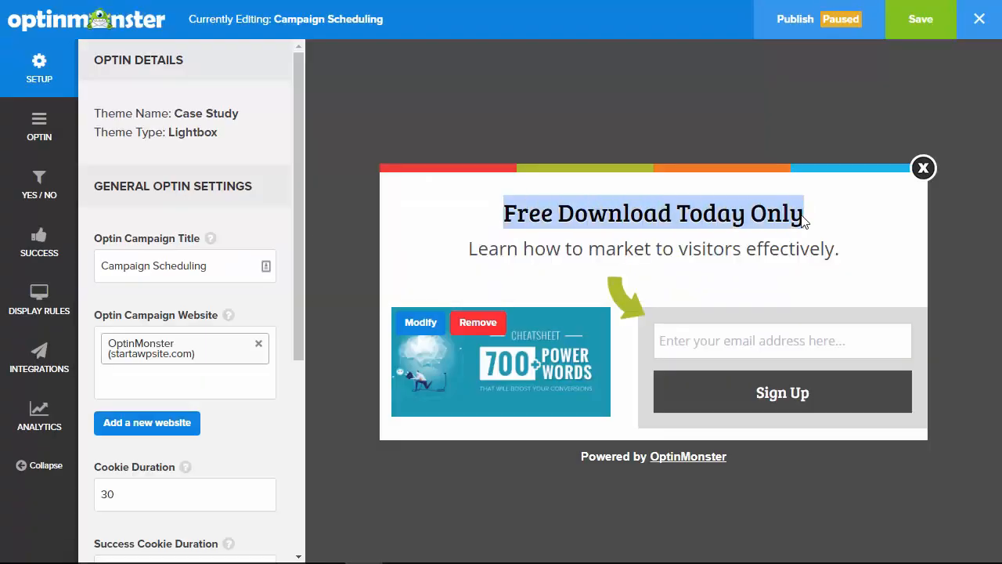
type("Hallowe")
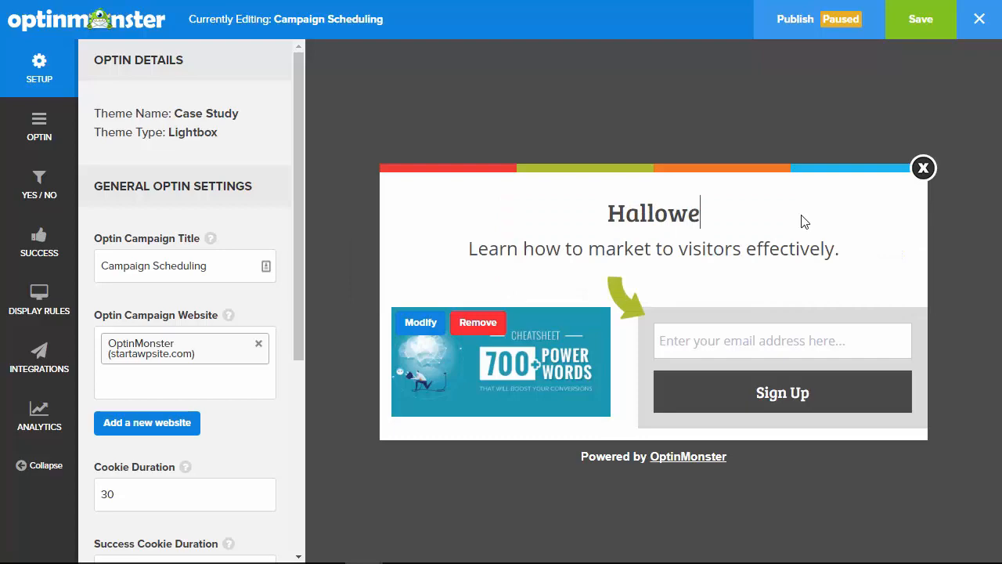
type("en Special")
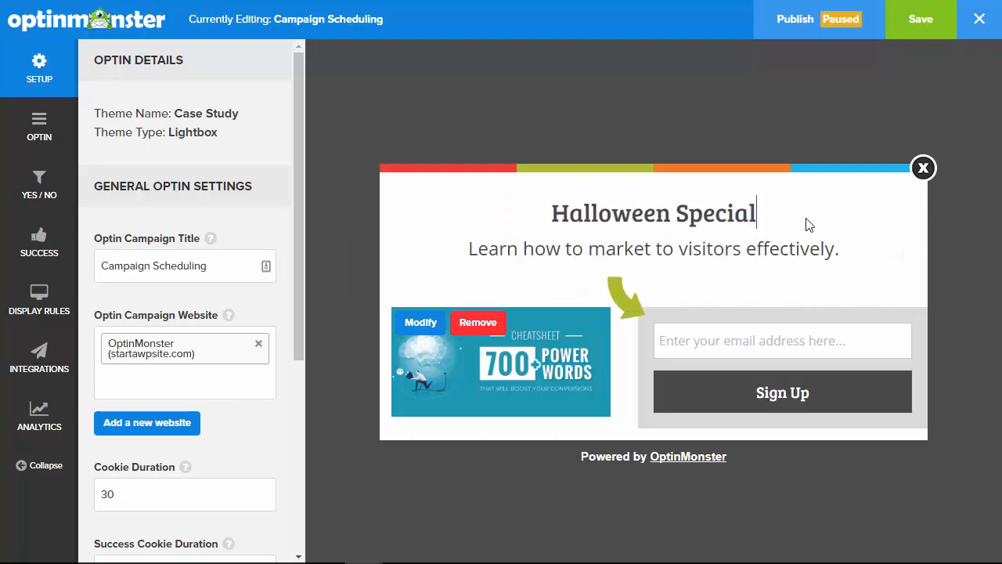
left_click(38, 301)
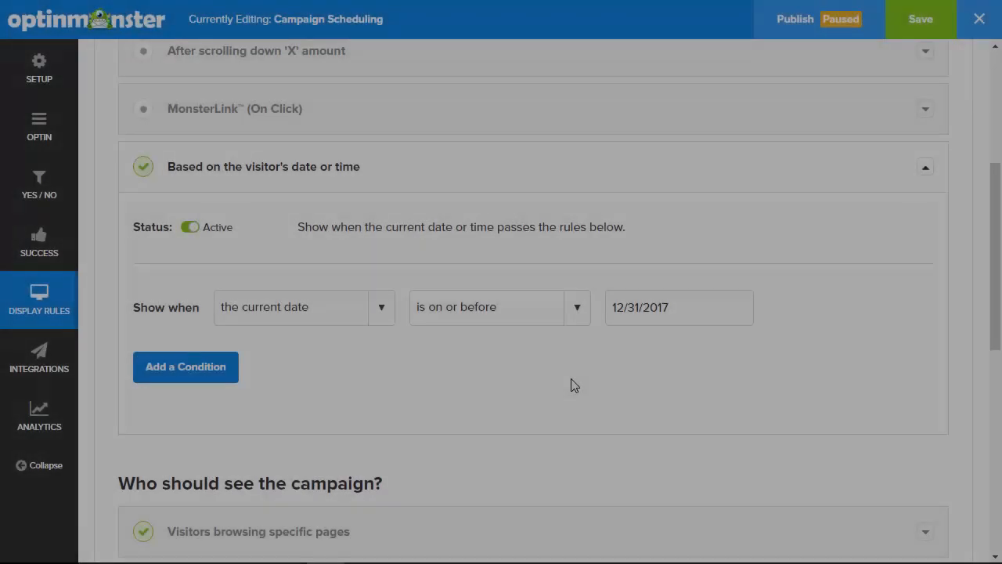
Add a current-time display rule (on or before 12:16 pm) and browse the time zone list.
left_click(678, 307)
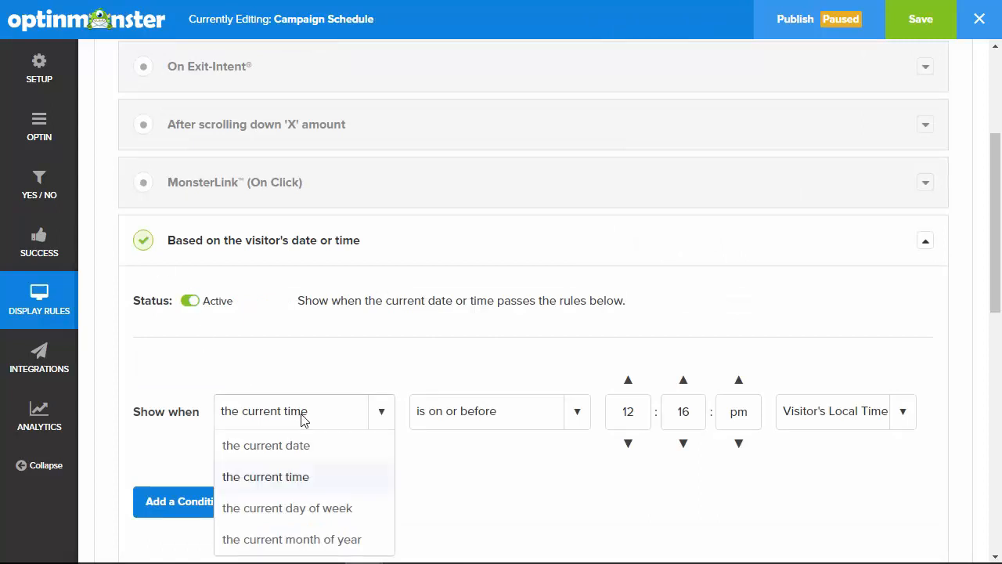
left_click(266, 476)
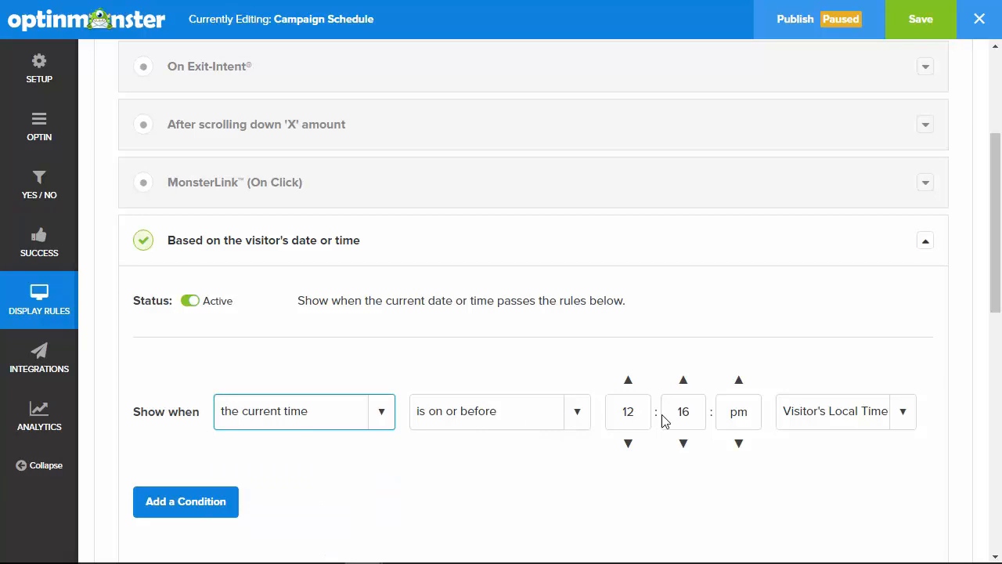
mouse_move(904, 416)
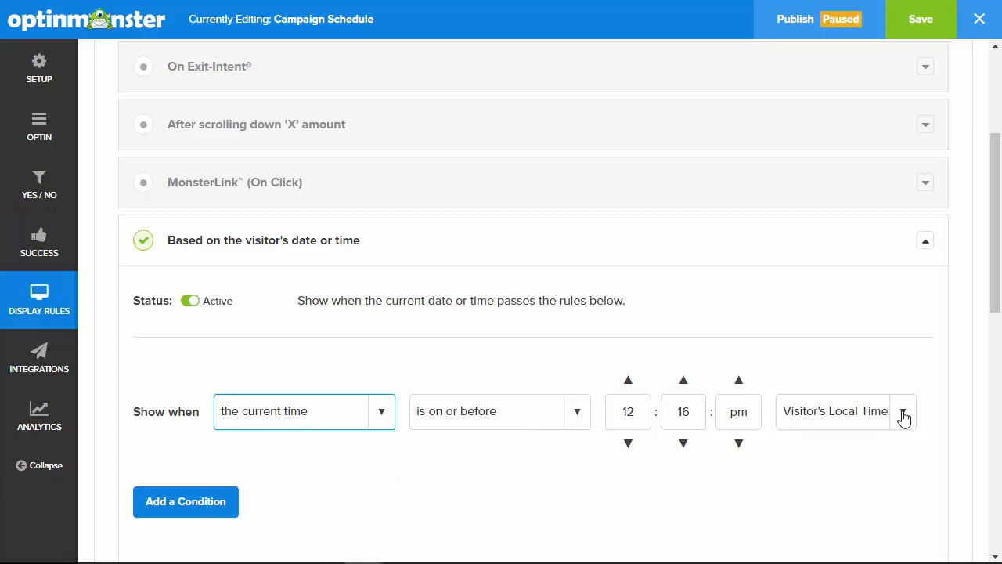
left_click(902, 410)
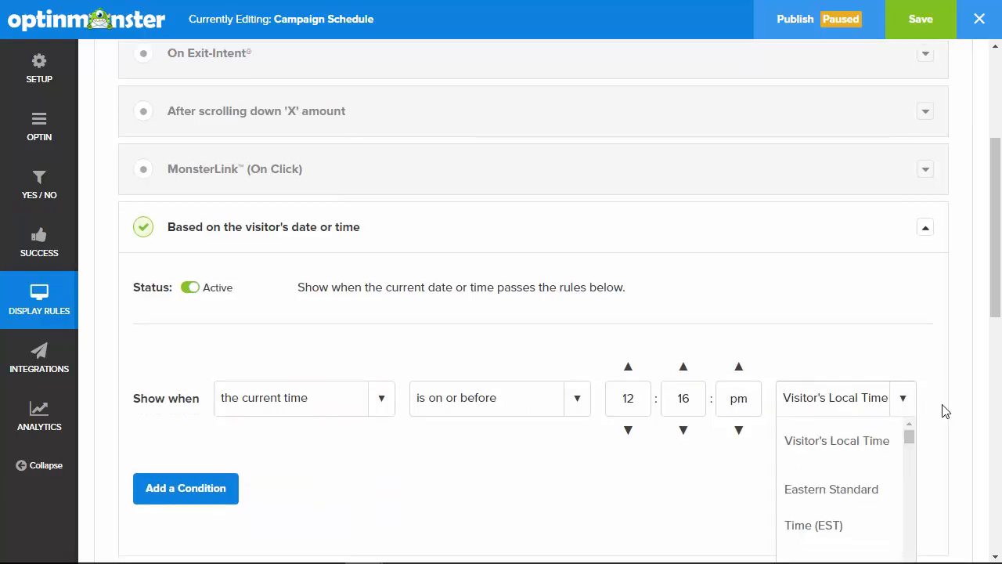
scroll("down", 3)
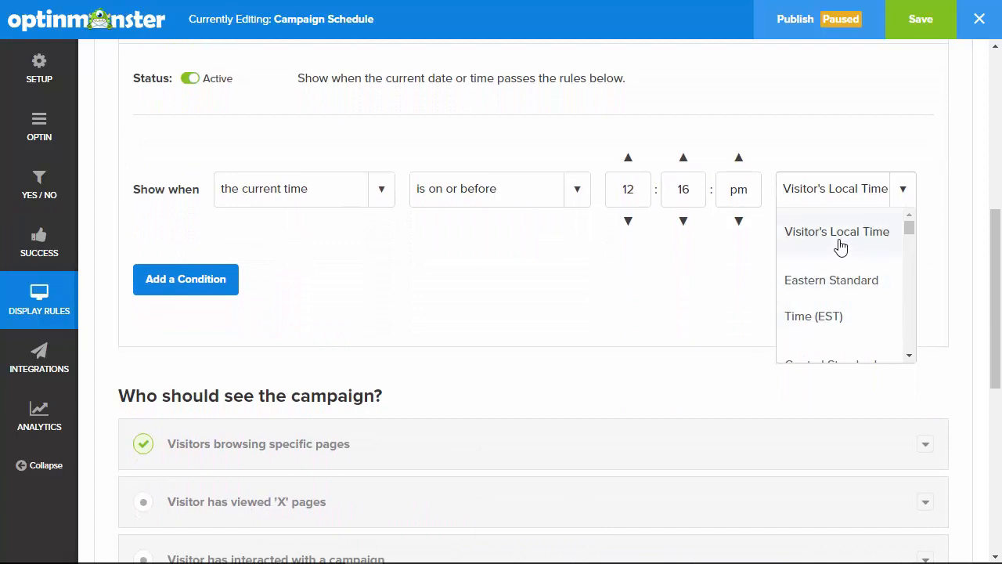
scroll("down", 3)
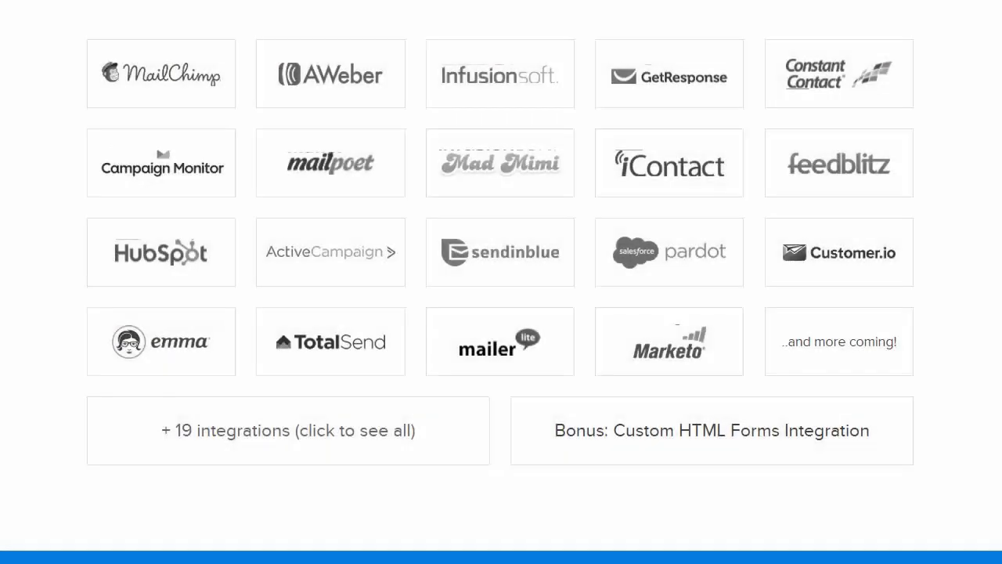
mouse_move(390, 276)
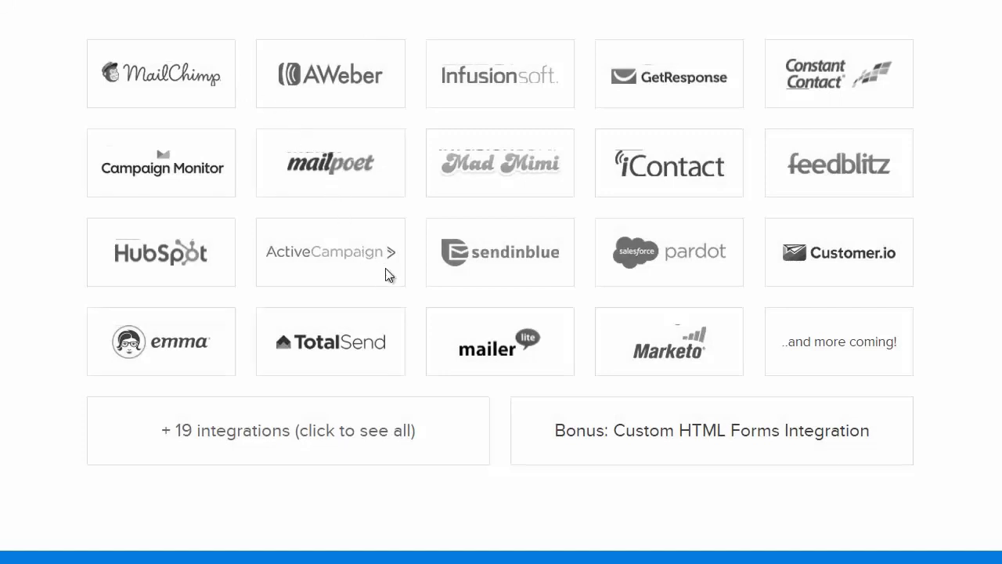
mouse_move(868, 345)
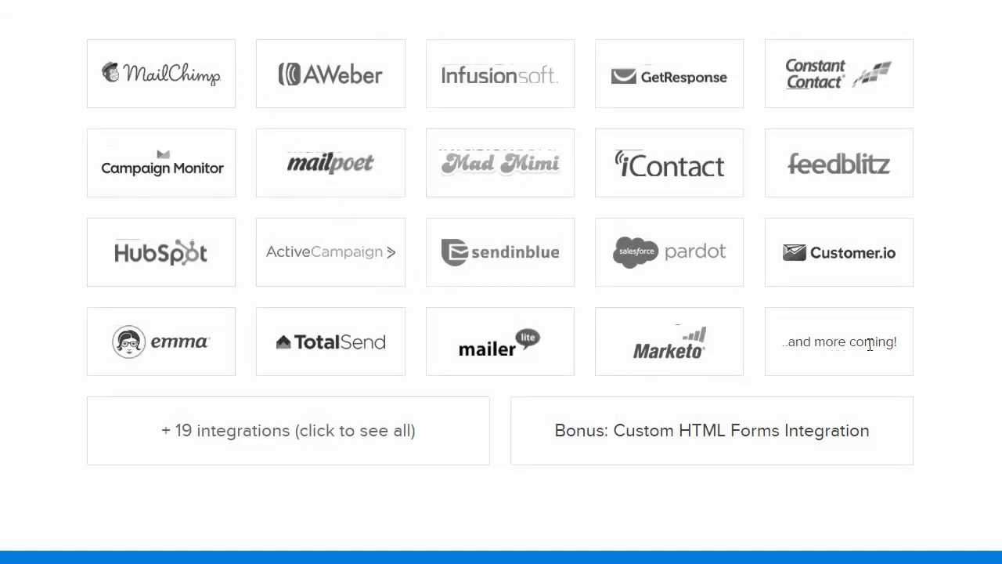